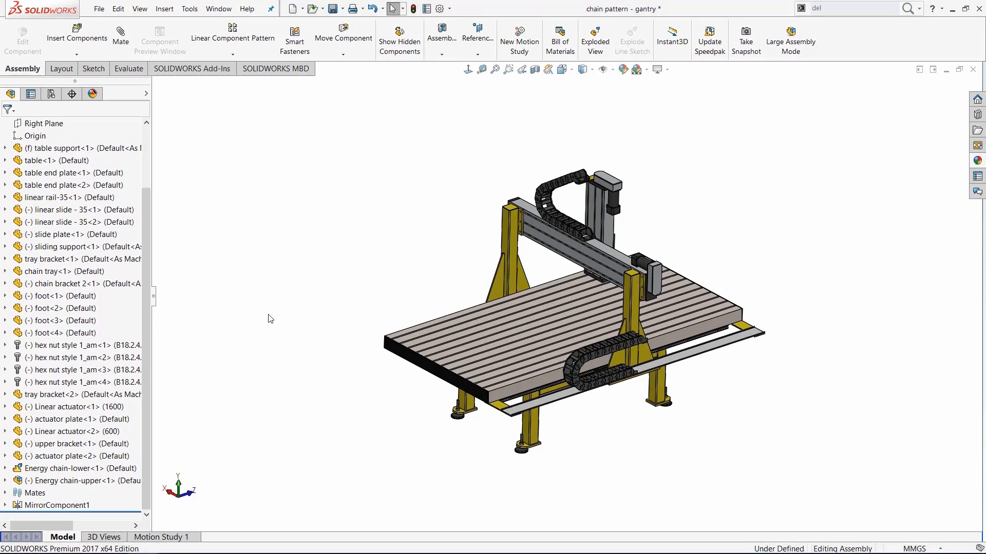
Step: Select foot<1> through hex nut style 1_am<4>, all eight components, and bring up their context menu
{"action": "left_click", "coordinate": [47, 296]}
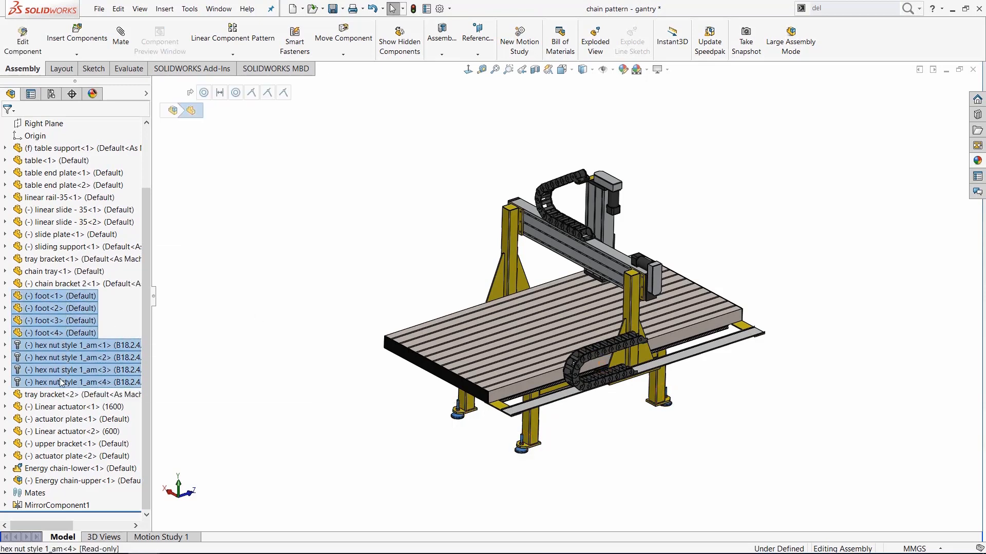
{"action": "right_click", "coordinate": [61, 382]}
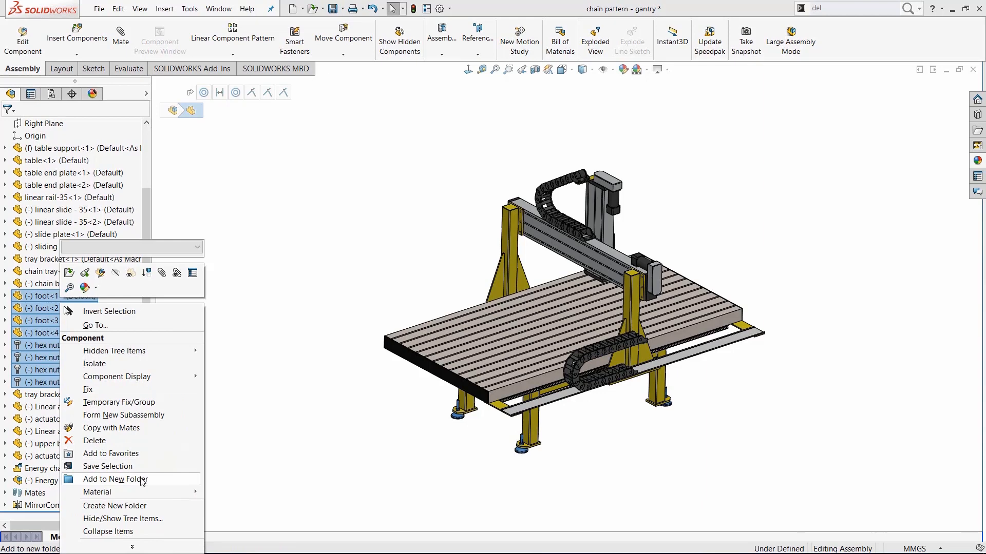
Step: Add the selected feet and hex nuts to a new folder named 'Feet'
{"action": "left_click", "coordinate": [115, 480]}
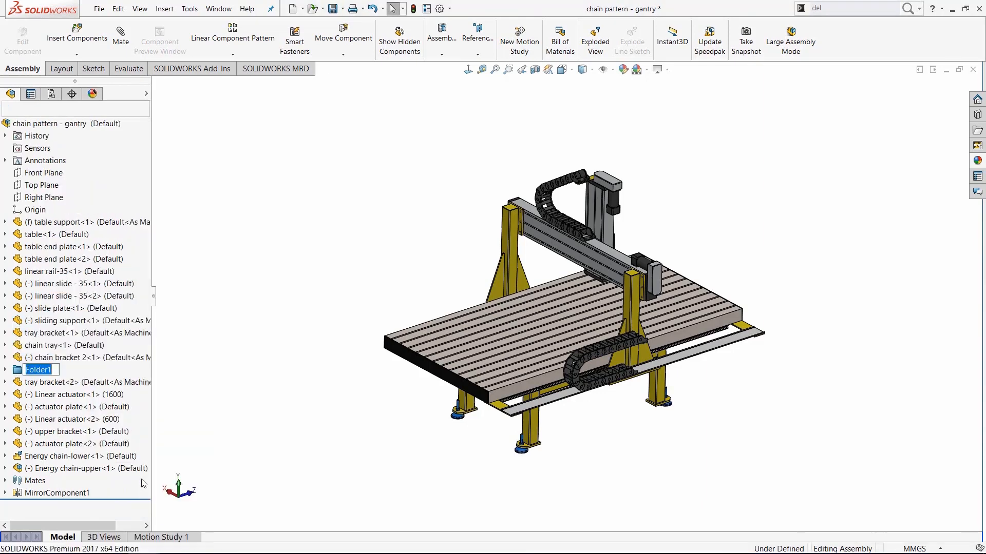
{"action": "type", "text": "Feet"}
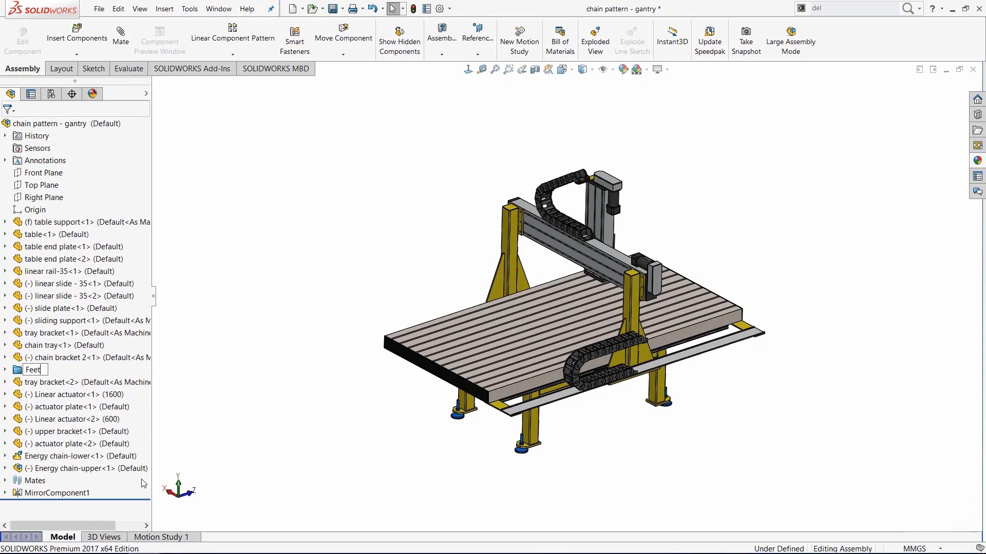